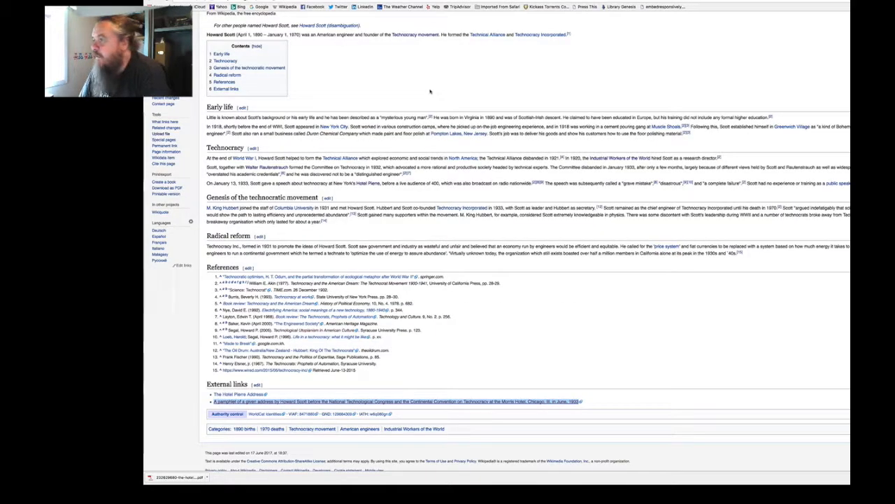
Scroll back up the Howard Scott article toward the top
scroll(up, 3)
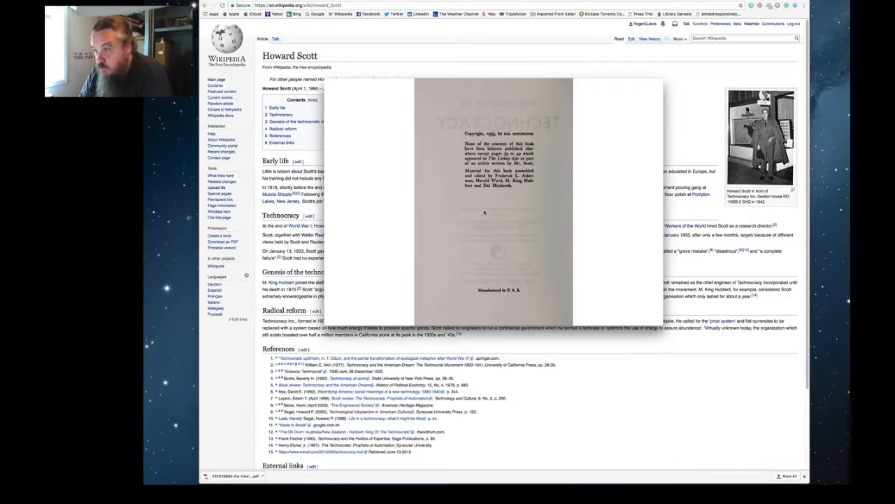
mouse_move(583, 240)
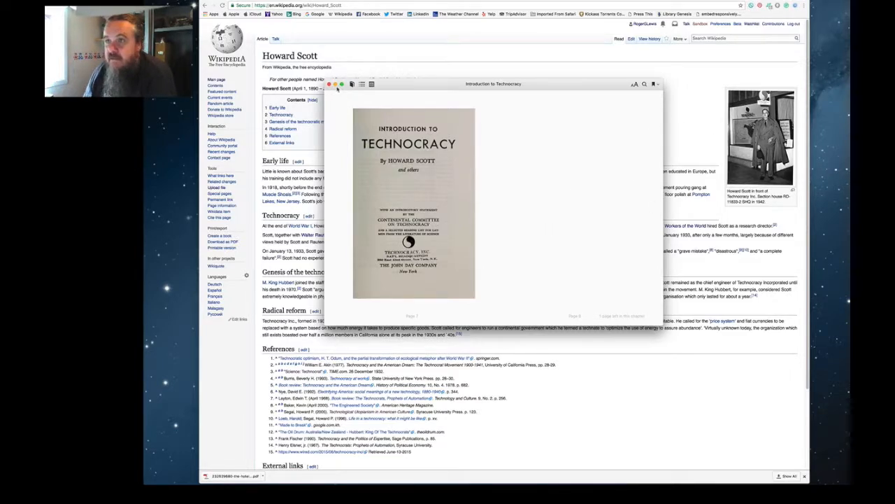
mouse_move(395, 168)
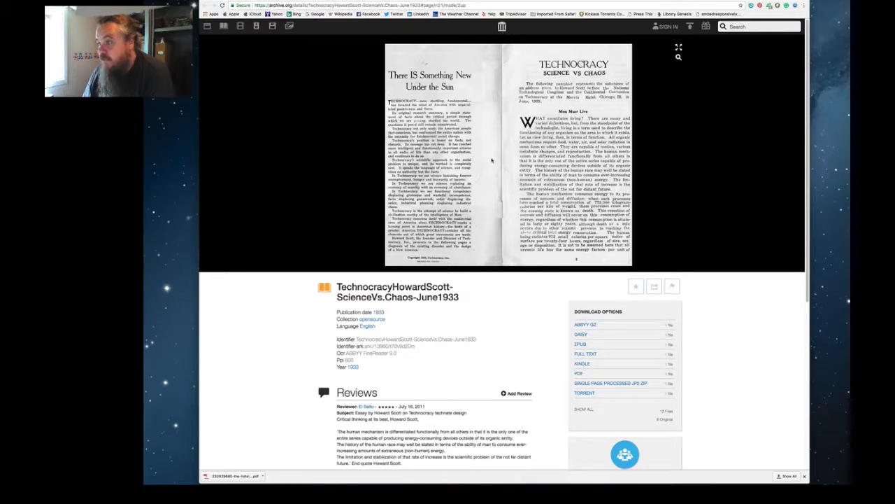
mouse_move(454, 67)
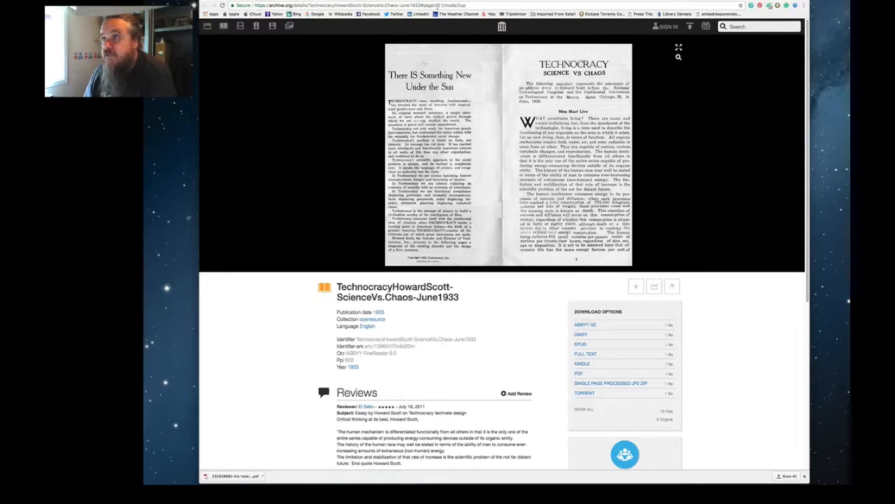
mouse_move(481, 129)
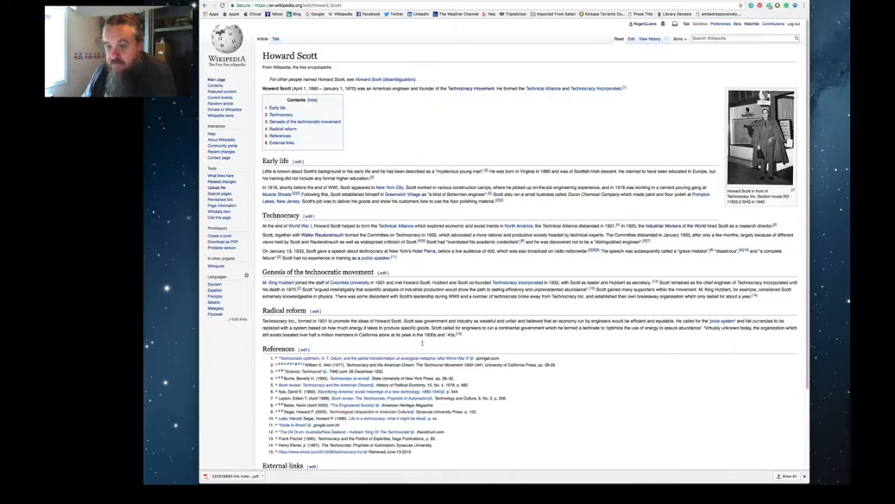
scroll(down, 3)
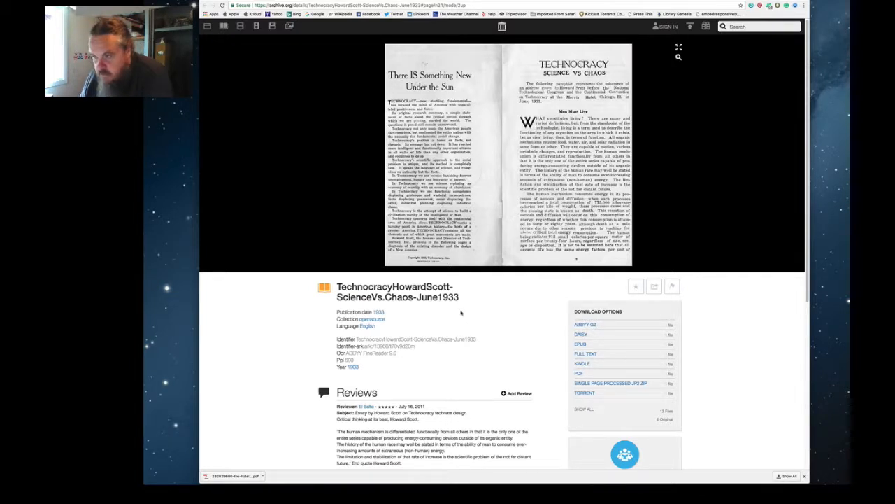
Scroll down to the Howard Scott article's References and External links sections
scroll(down, 3)
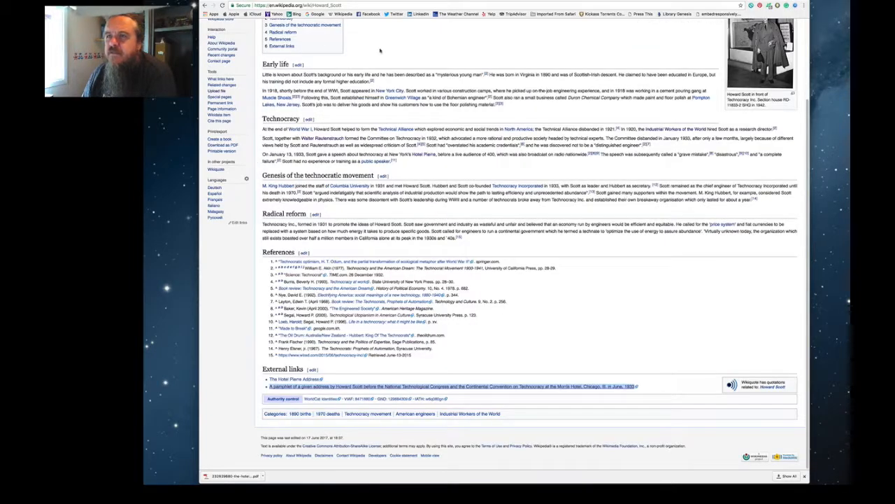
scroll(up, 3)
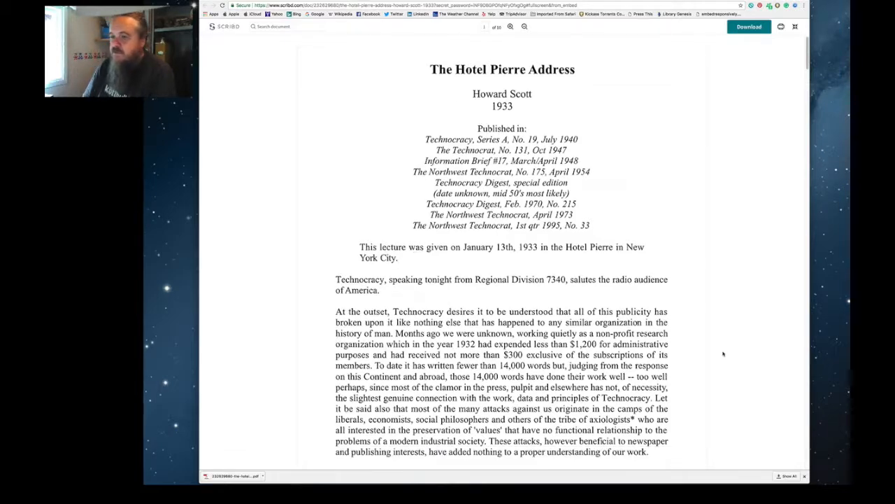
Read the opening of the Hotel Pierre Address down to the 'Technocracy is a dual thing' passage
scroll(down, 3)
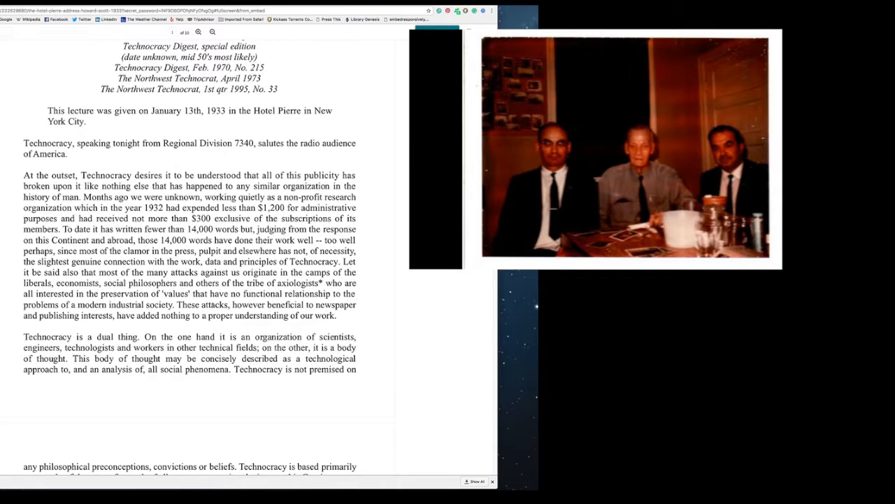
Read on to the population-growth comparisons of China, France and the United States
scroll(down, 3)
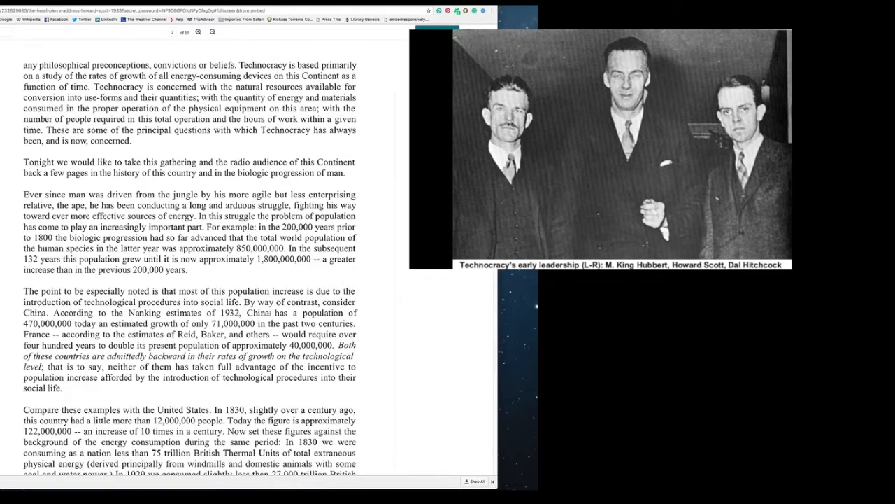
scroll(down, 3)
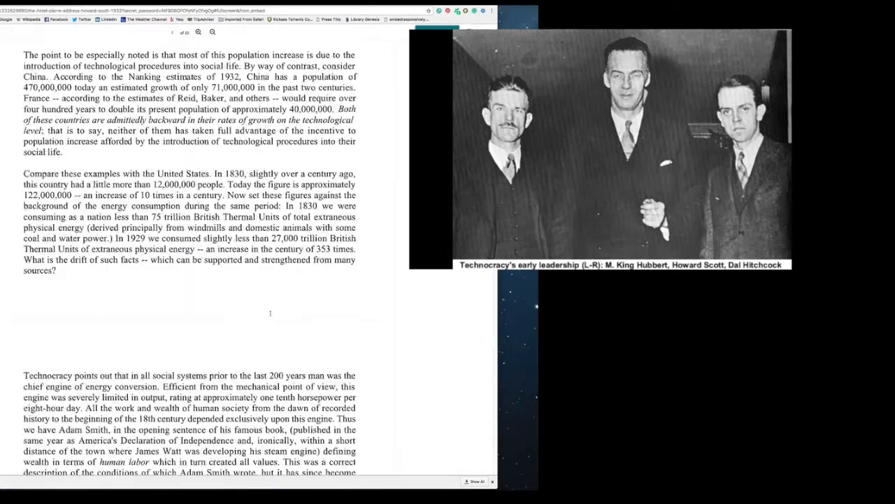
scroll(down, 3)
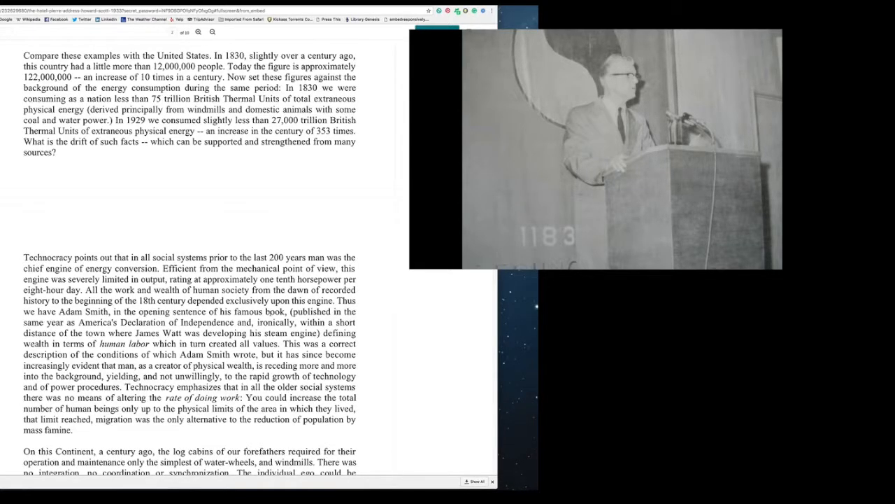
Read on to the Adam Smith, human labor, log cabin and law-of-impact passages
scroll(down, 3)
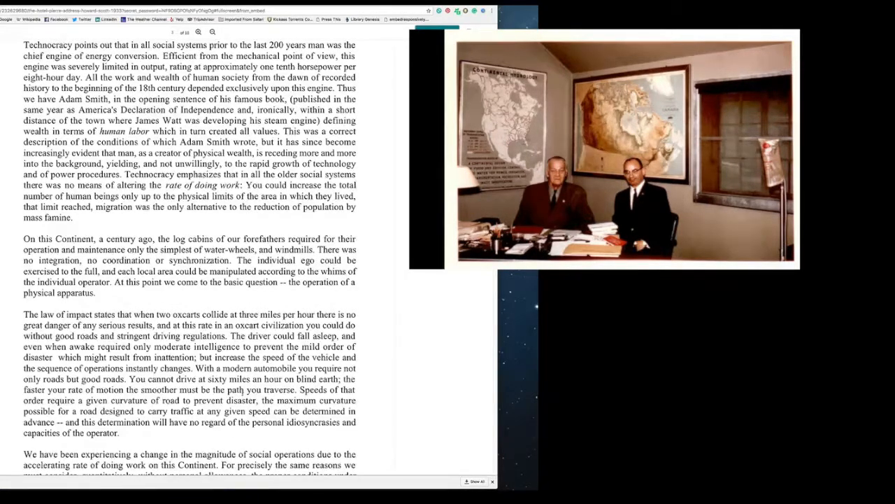
Read past the page break to the China living-standard and energy-consumption argument
scroll(down, 3)
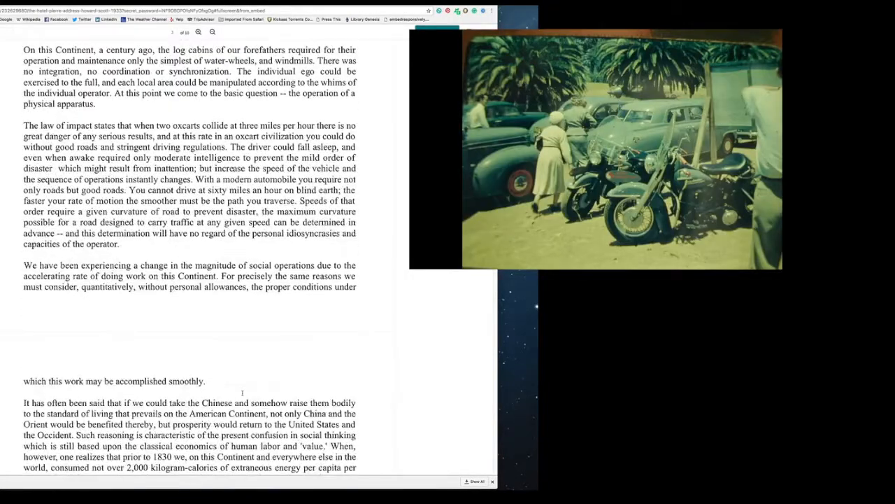
scroll(down, 3)
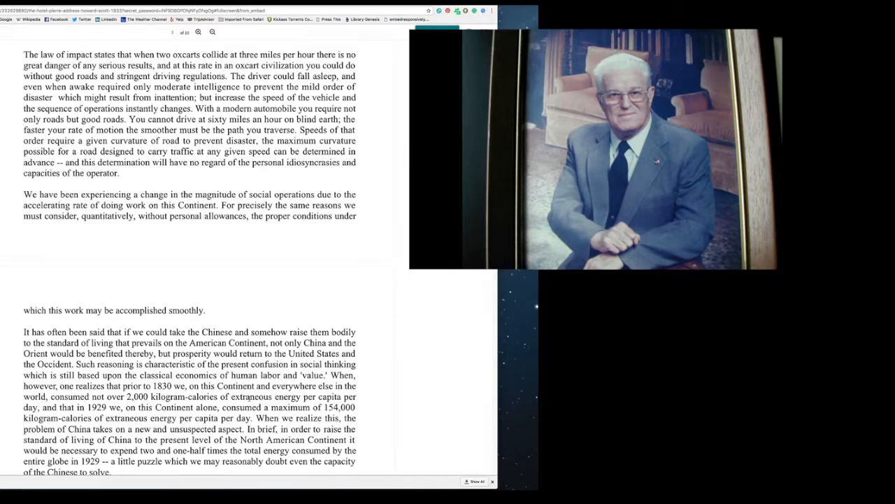
Read on to the 1933 unemployment and Price System passages on energy replacing labor
scroll(down, 3)
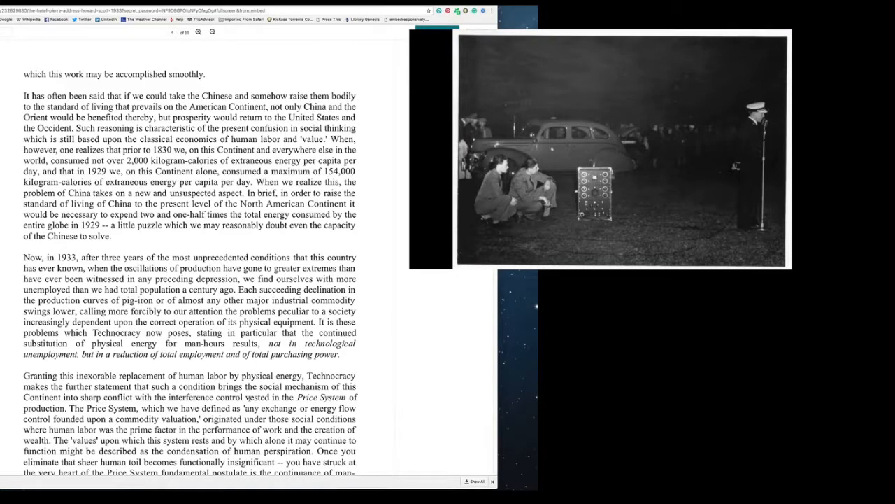
Read on to the Massachusetts blast-furnace and power-shovel labor examples
scroll(down, 3)
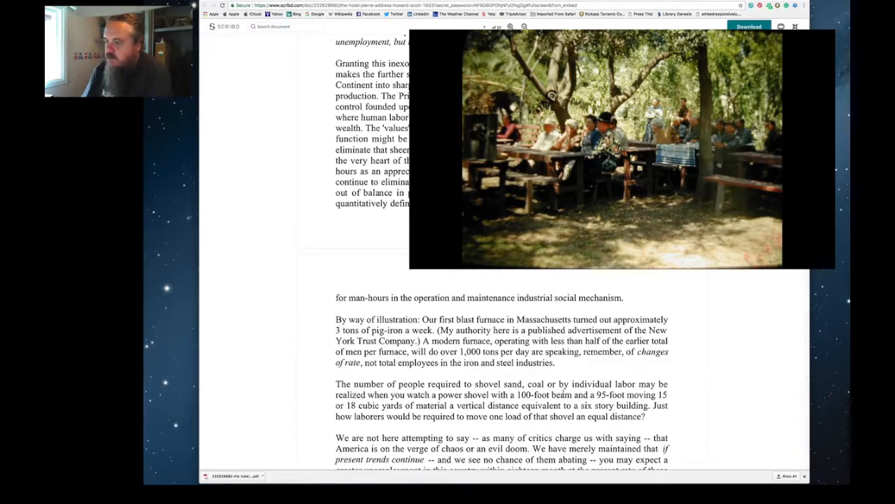
Read on through the inflation, debt and institutional-fascism warnings to 'So it has come about that Technocracy'
scroll(down, 3)
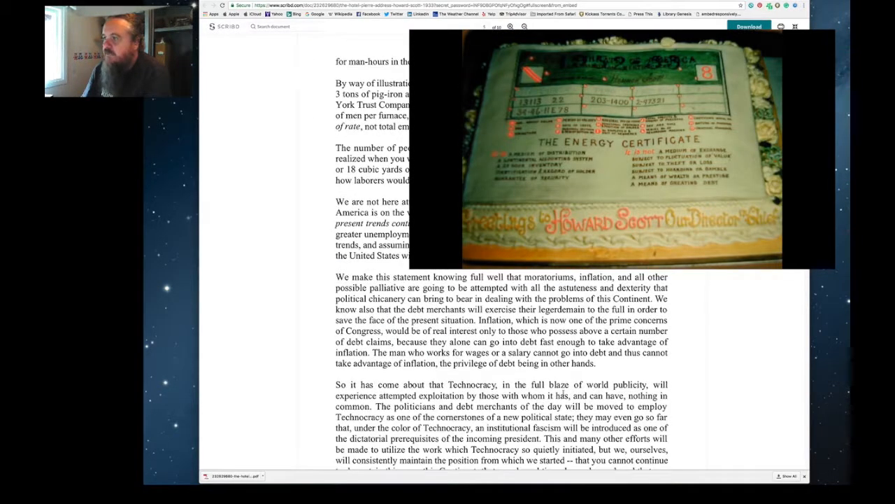
scroll(down, 3)
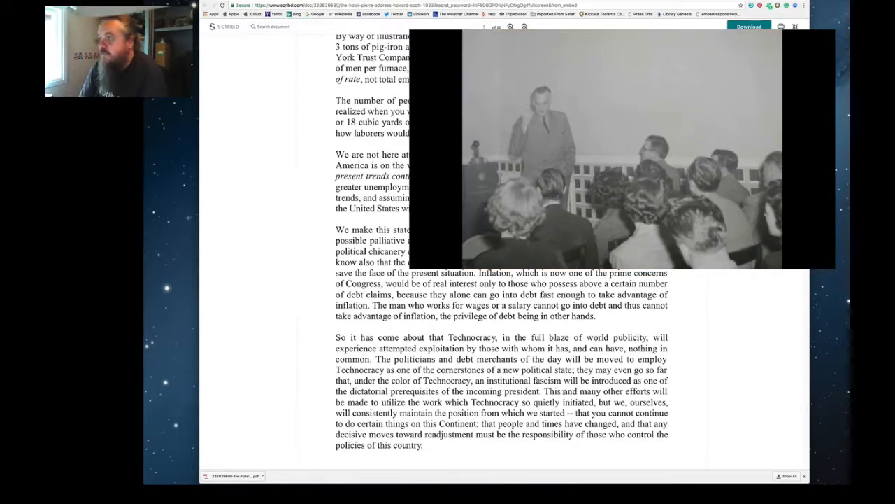
Read the James Watt steam-engine, hotel-auction and physical-wealth passages under a Price System
scroll(down, 3)
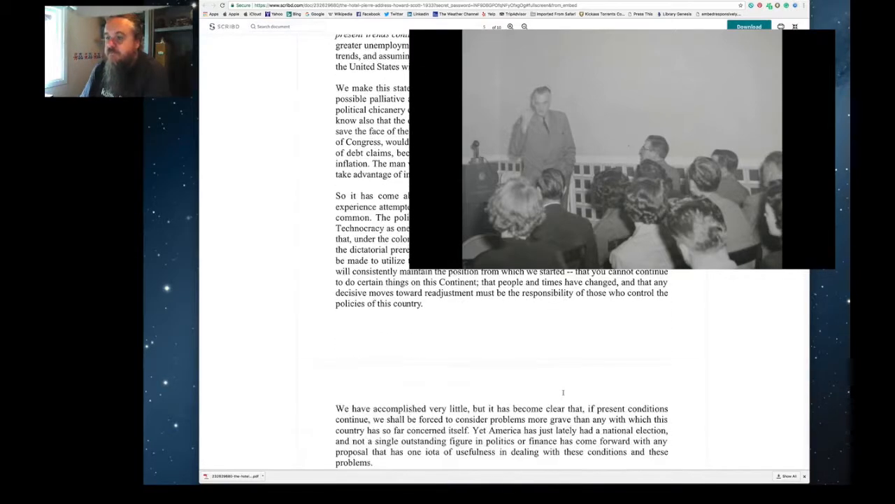
scroll(down, 3)
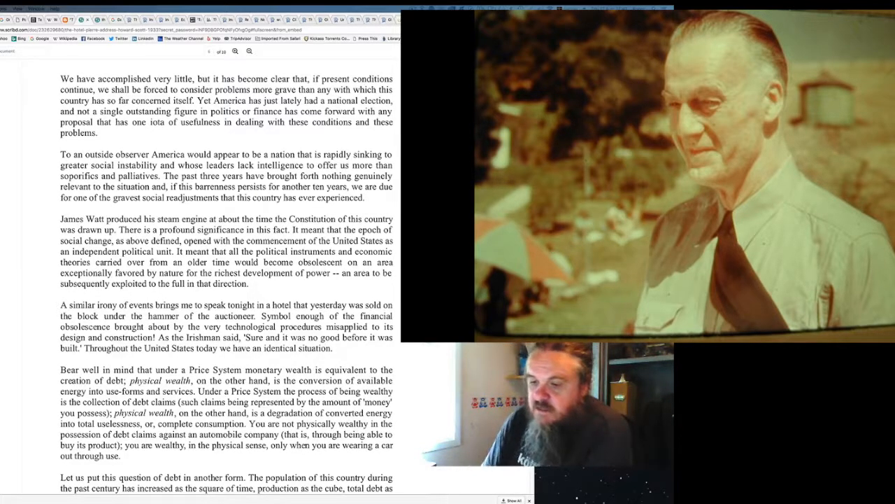
Scroll the address down to the 200-billion-dollar debt figures and Russia's Price System passage
scroll(down, 3)
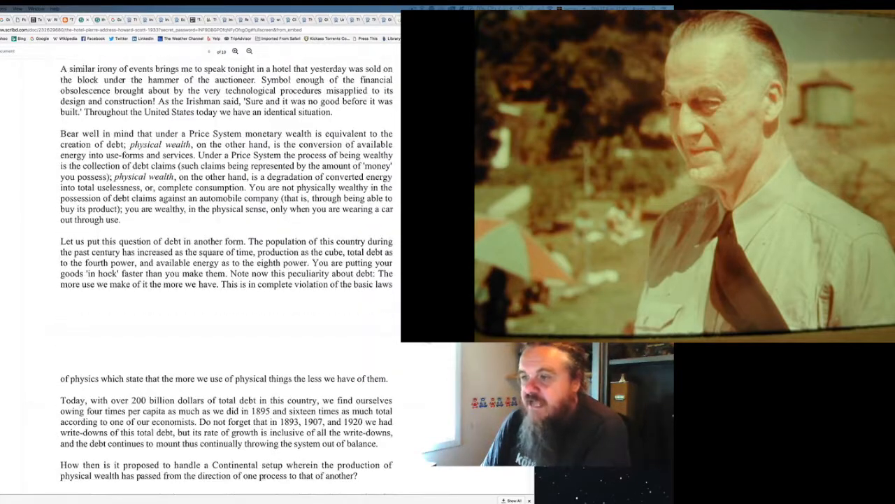
scroll(down, 3)
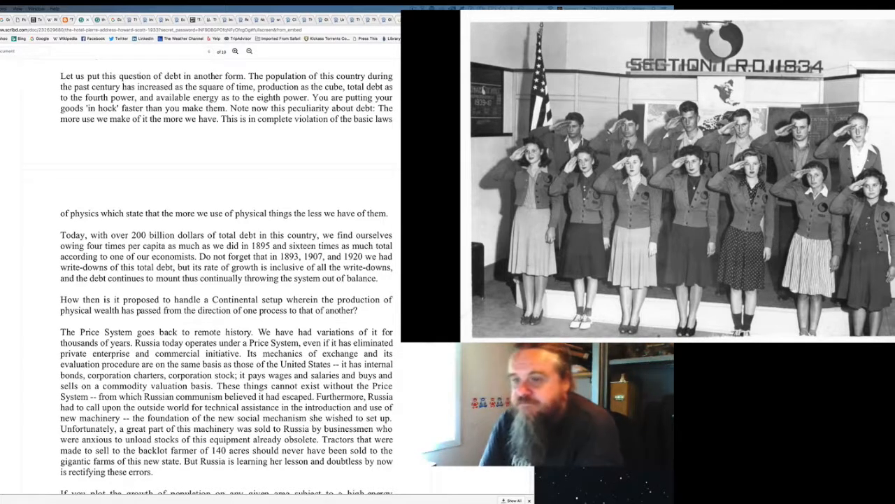
Scroll past the Price System and energy-consumption paragraphs to the 'Technocracy points out' section
scroll(down, 3)
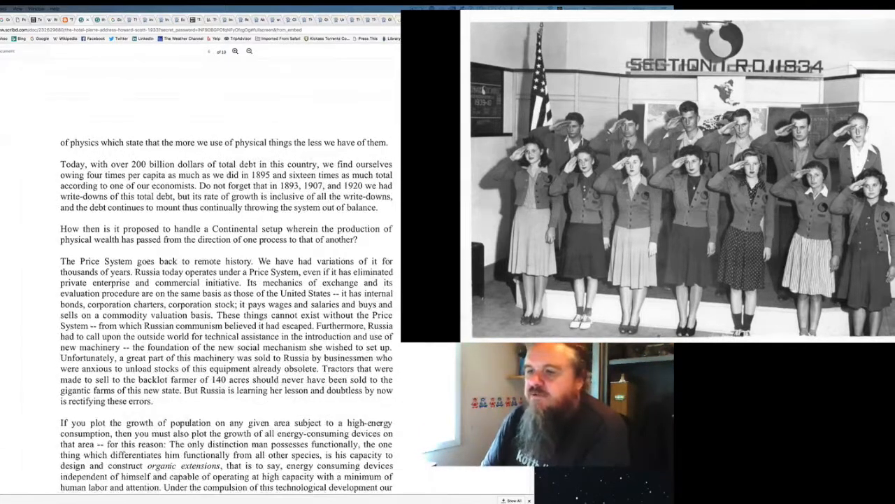
scroll(down, 3)
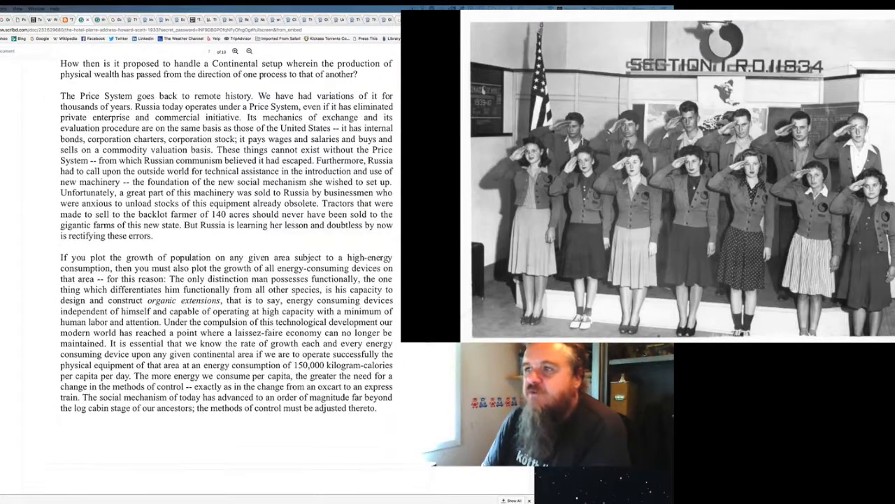
scroll(down, 3)
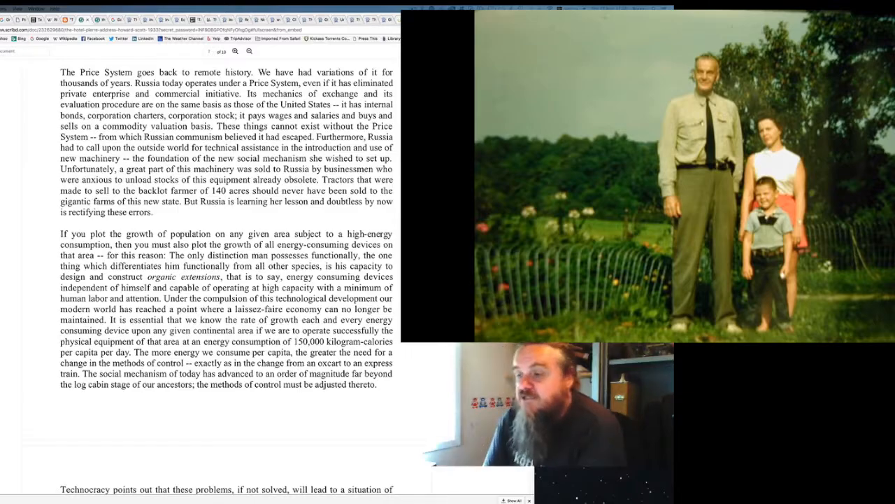
Scroll through the secondary-crisis warning, technological-backlog and social-change paragraphs
scroll(down, 3)
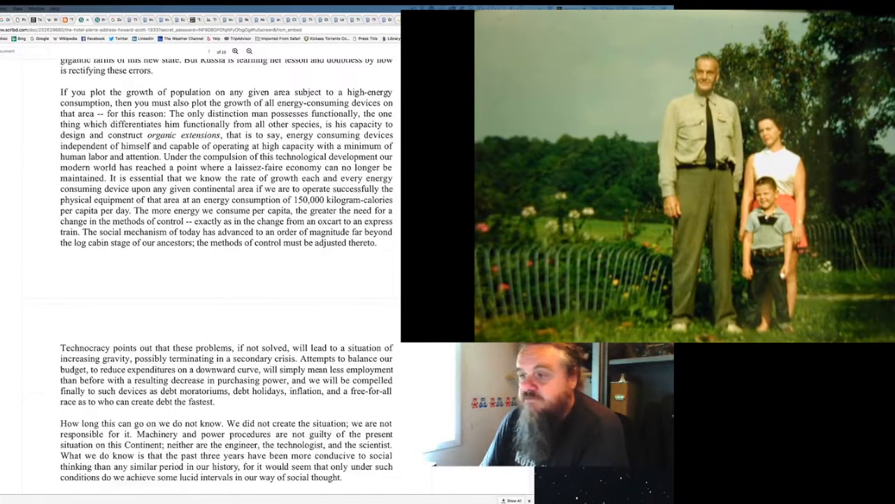
scroll(down, 3)
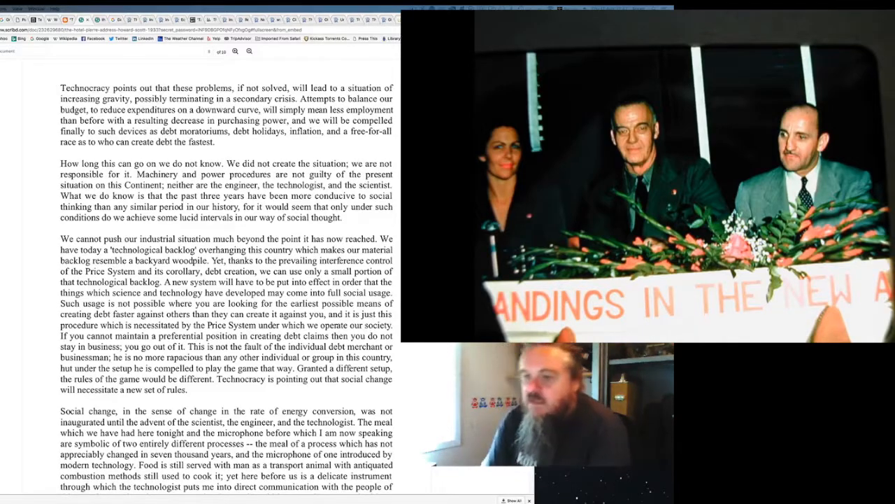
Scroll on to the 'Technocracy has no theory of the assumption of power' paragraph and its critics passage
scroll(down, 3)
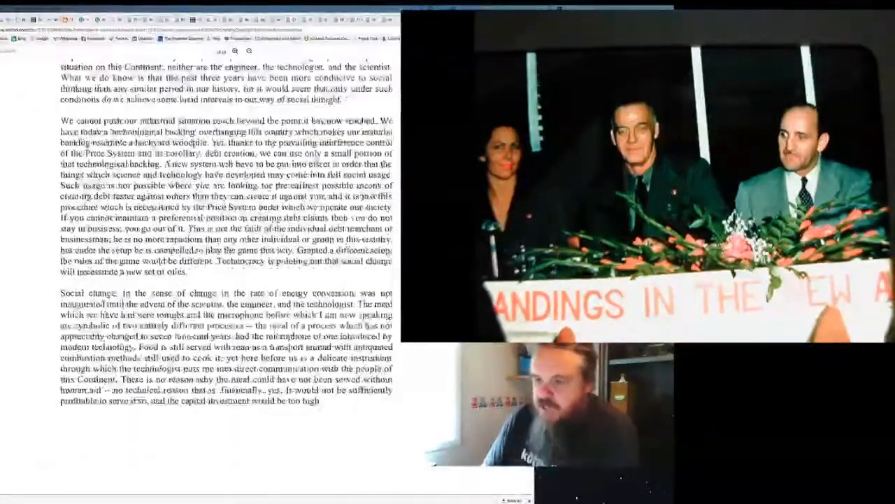
scroll(down, 3)
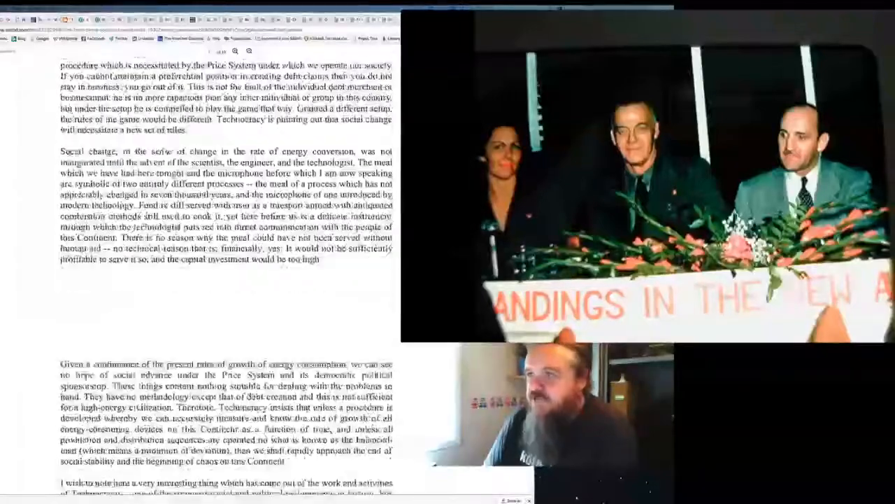
scroll(down, 3)
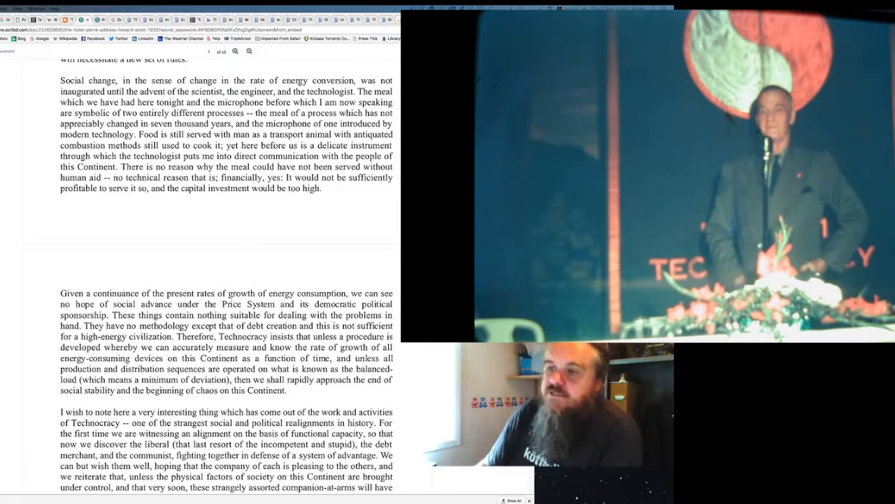
scroll(down, 3)
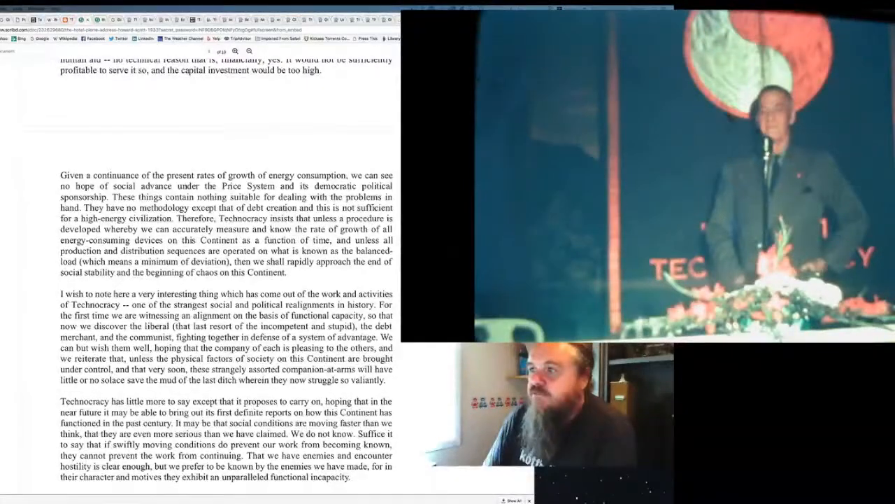
scroll(down, 3)
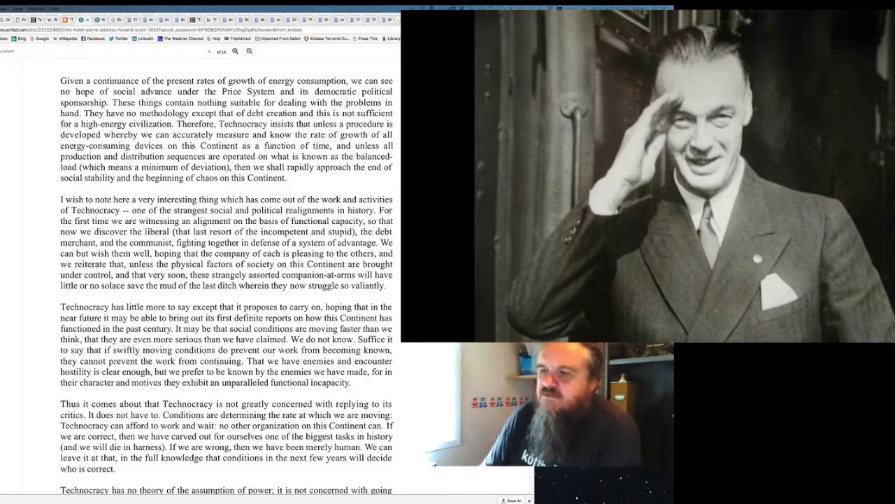
Scroll up and down to settle with the 'happy landing' closing paragraph visible
scroll(down, 3)
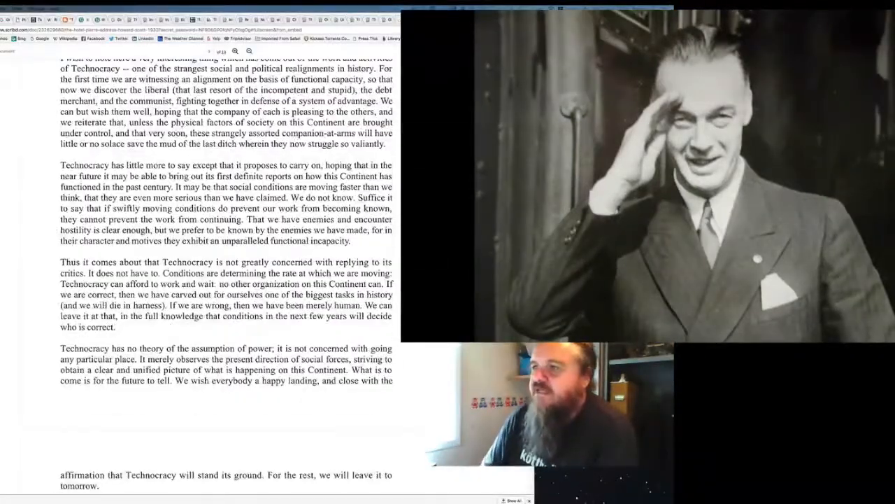
scroll(up, 3)
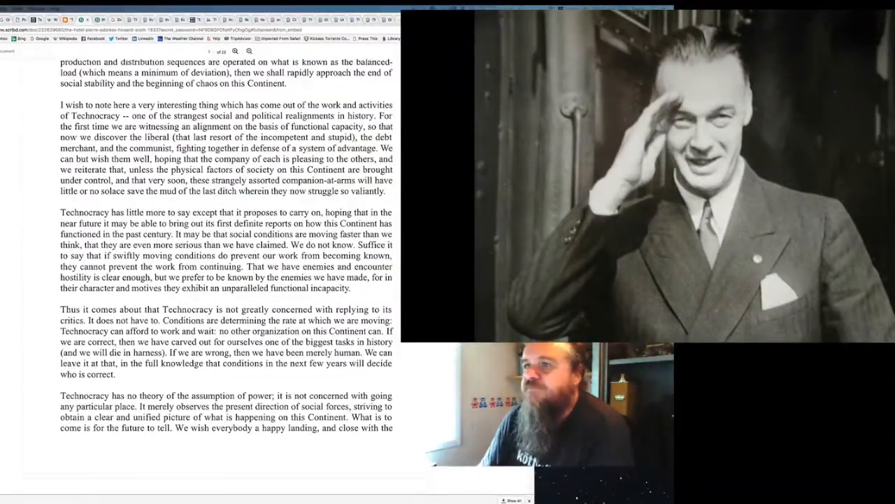
scroll(up, 3)
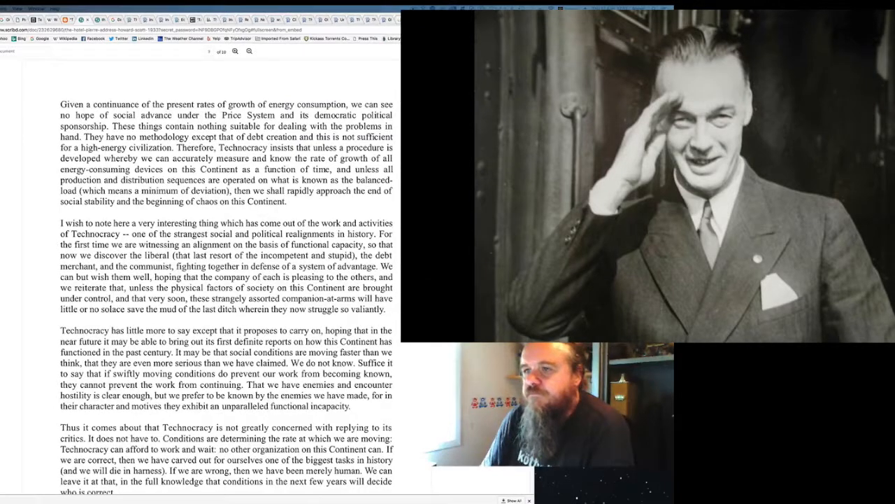
scroll(down, 3)
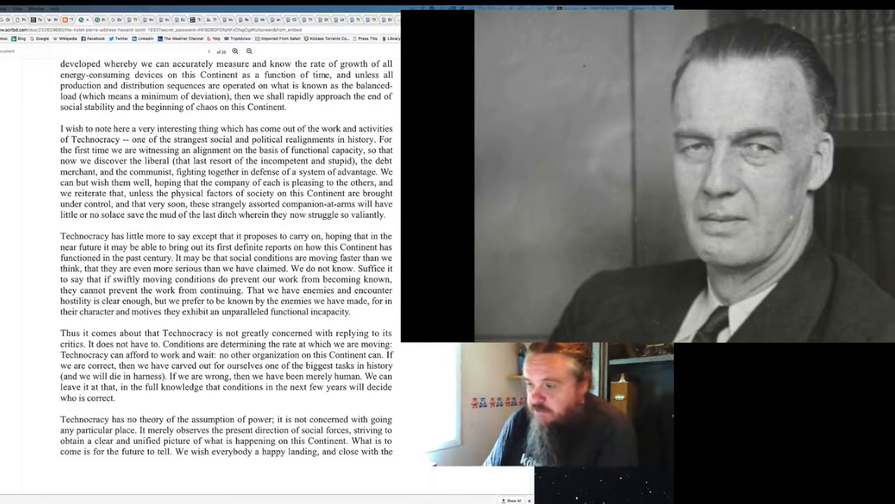
Scroll to the last page showing the final sentence and the axiology footnote
scroll(down, 3)
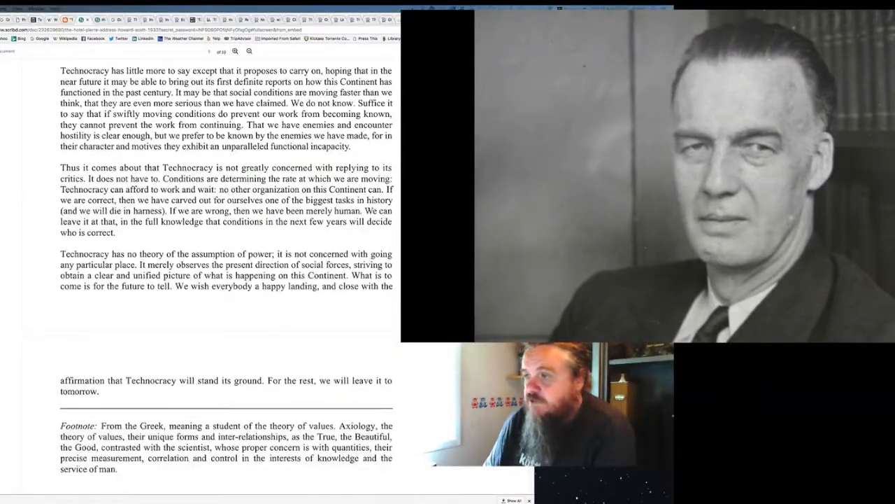
scroll(down, 3)
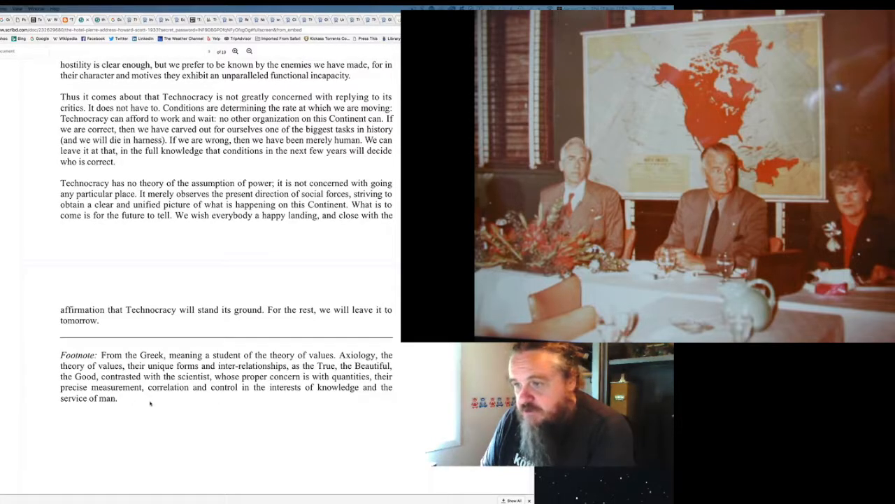
mouse_move(190, 406)
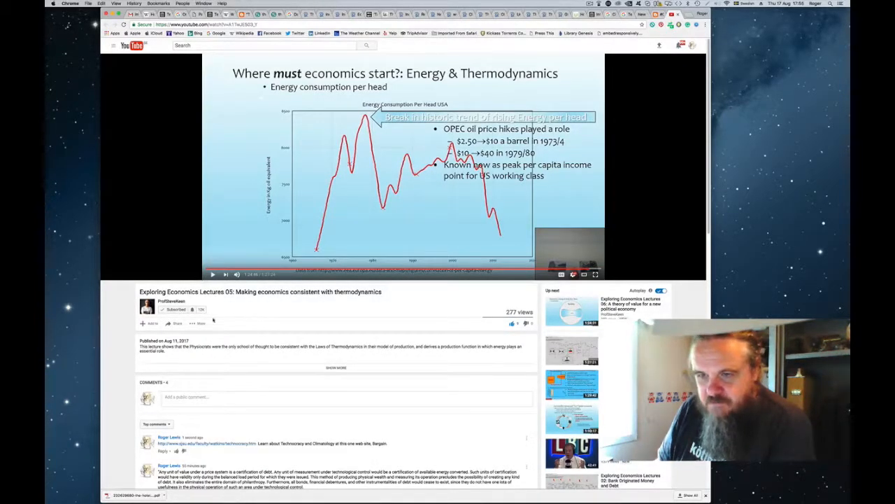
mouse_move(332, 320)
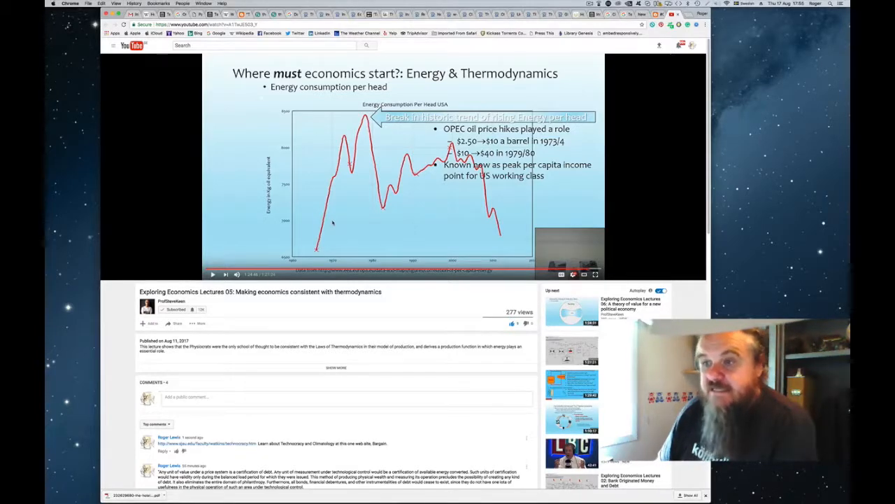
Scroll the lecture page down past the description to the comments section
scroll(down, 3)
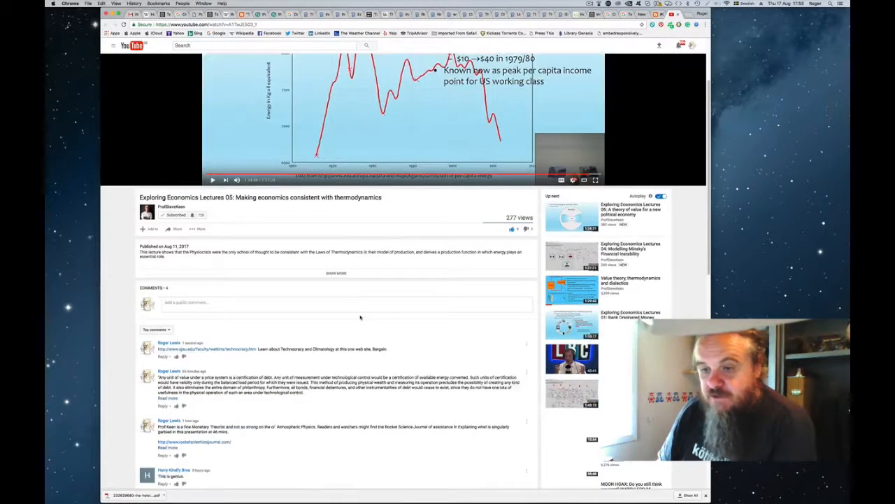
scroll(down, 3)
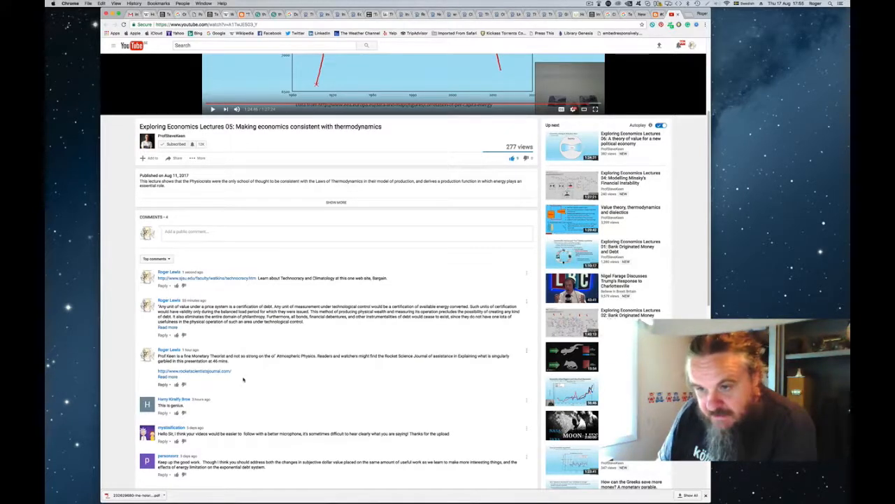
click(168, 377)
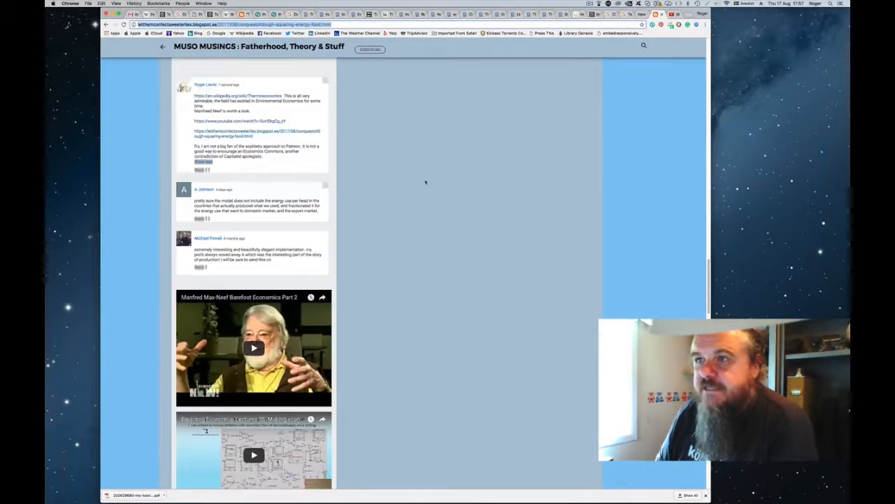
Scroll through the MUSO MUSINGS front-page post listings, including the #ConquestsofDough post
scroll(up, 3)
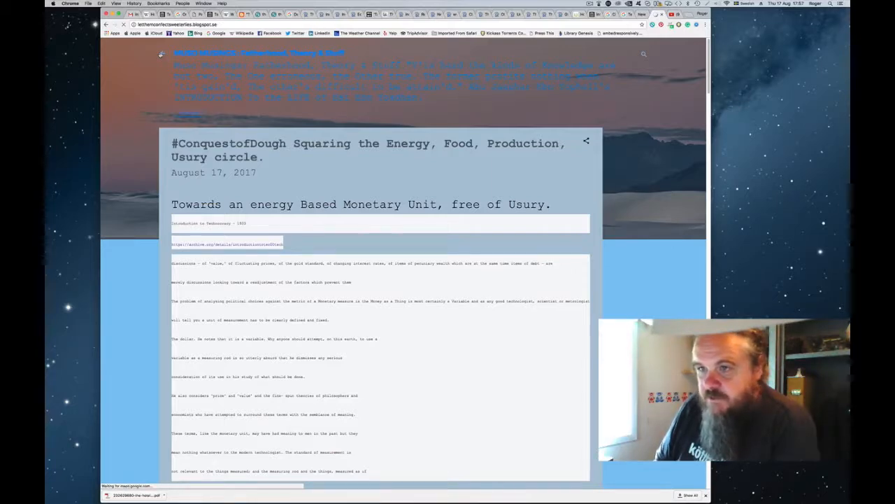
scroll(up, 3)
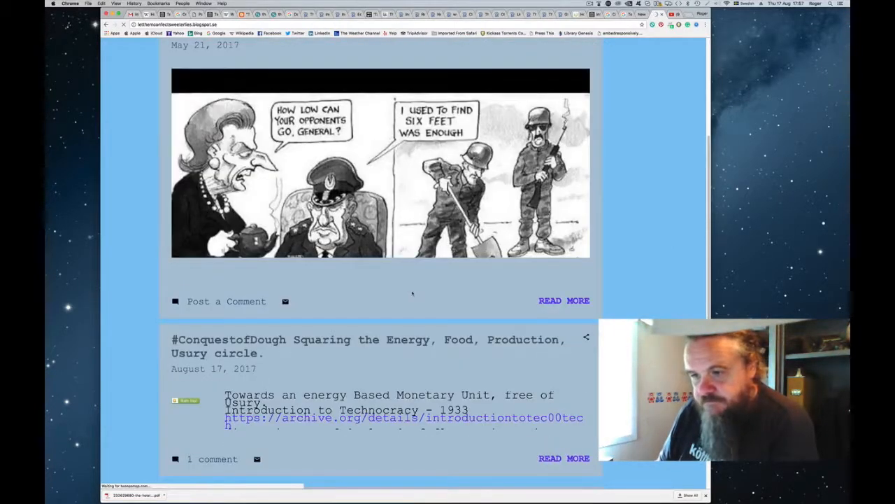
scroll(down, 3)
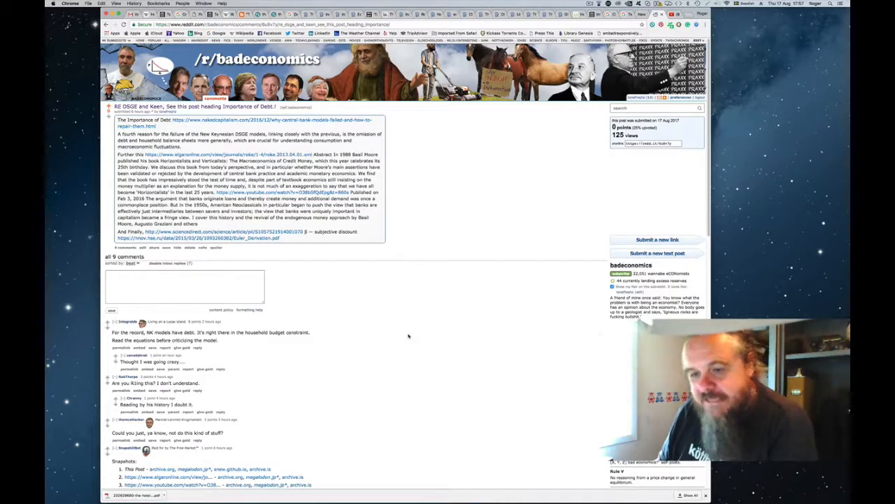
Scroll down through the DSGE-and-Keen thread's nine comments, then back up to the opening post
scroll(down, 3)
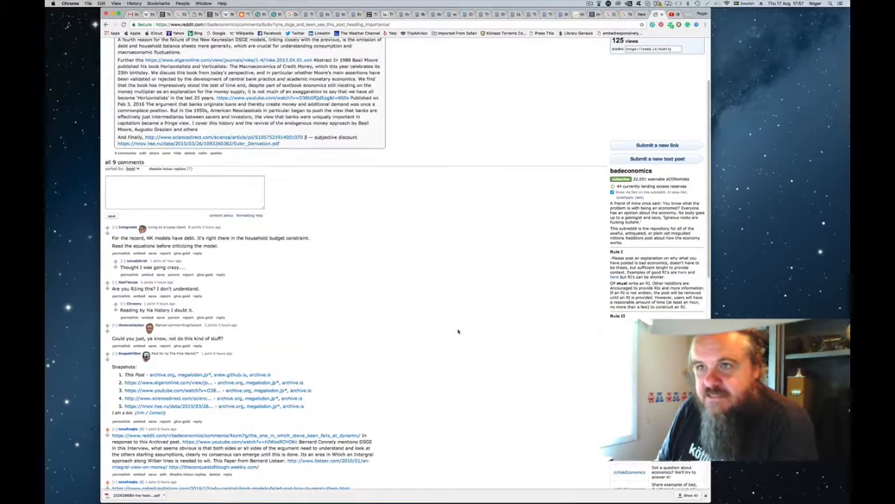
scroll(up, 3)
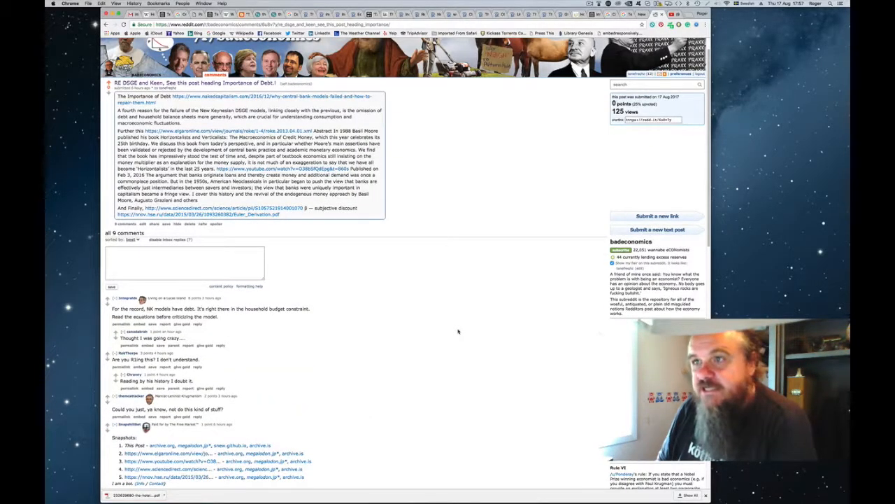
mouse_move(453, 220)
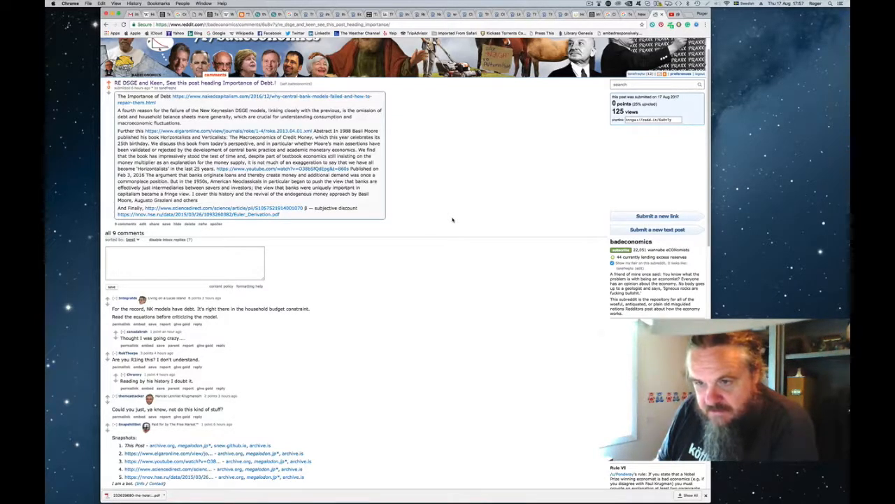
mouse_move(462, 283)
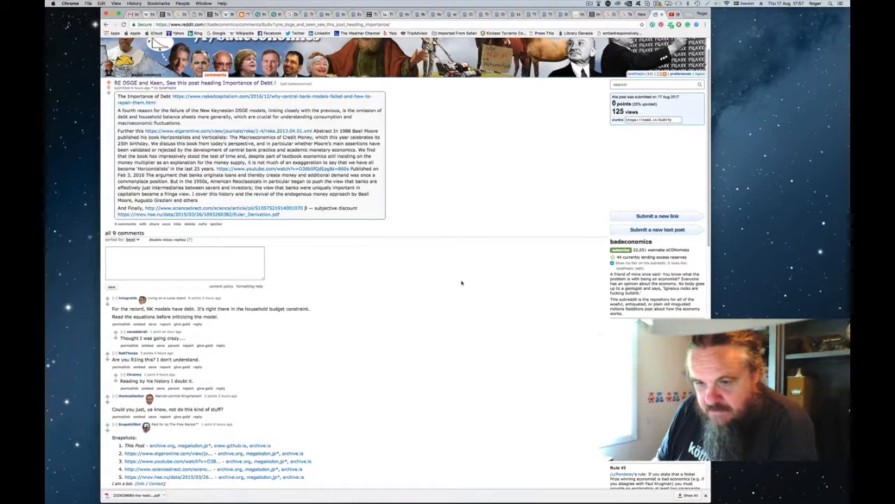
scroll(down, 3)
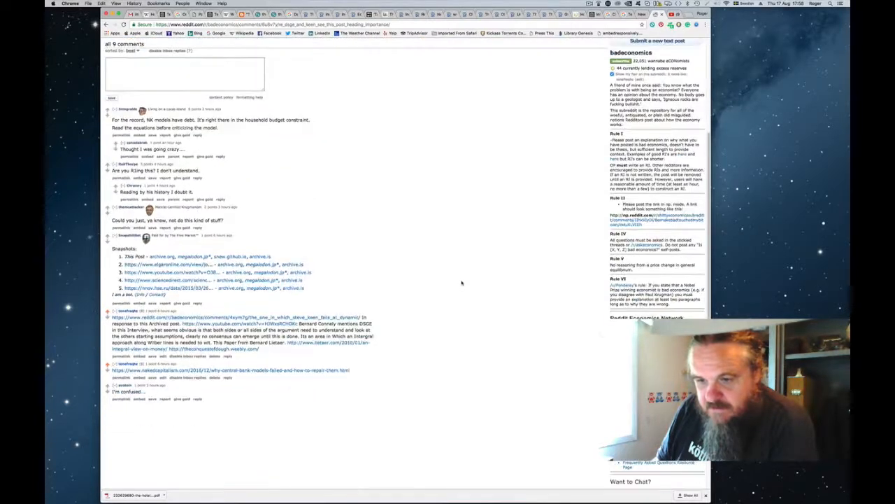
scroll(down, 3)
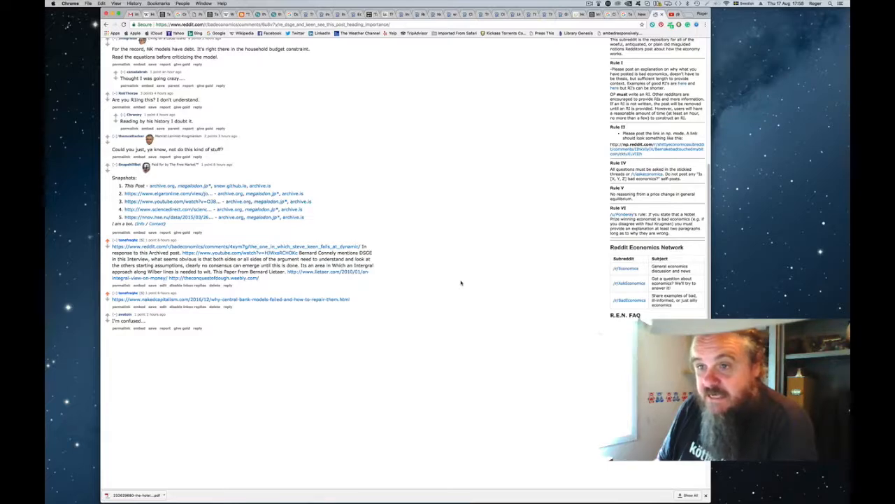
scroll(up, 3)
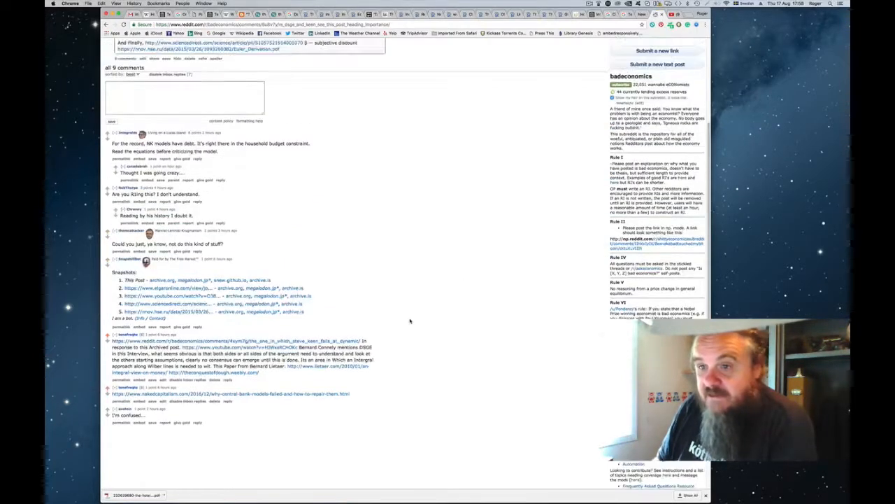
scroll(up, 3)
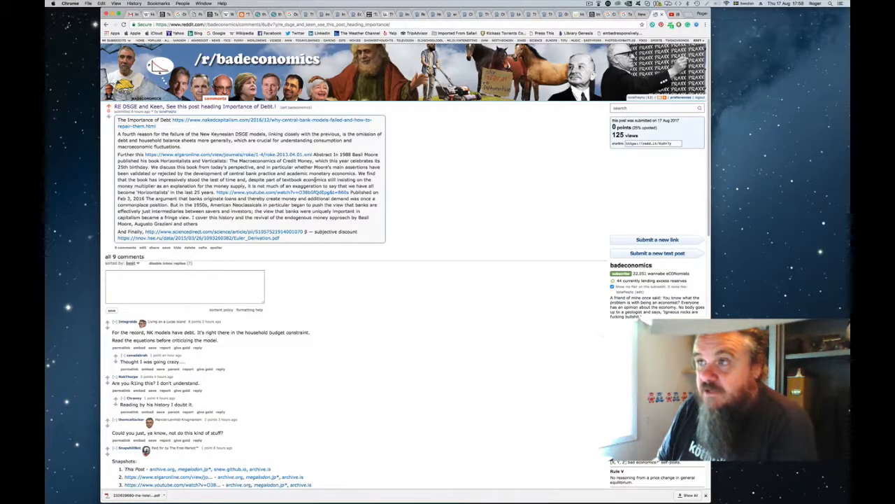